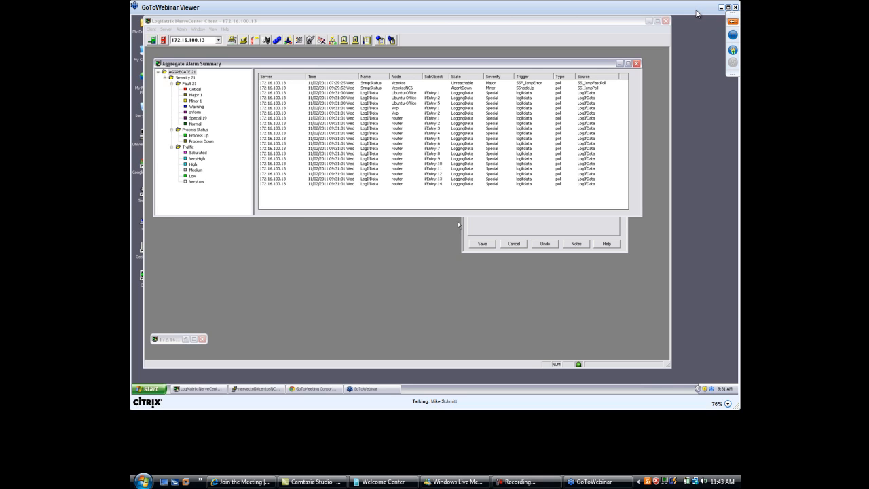
{"action": "mouse_move", "coordinate": [713, 189]}
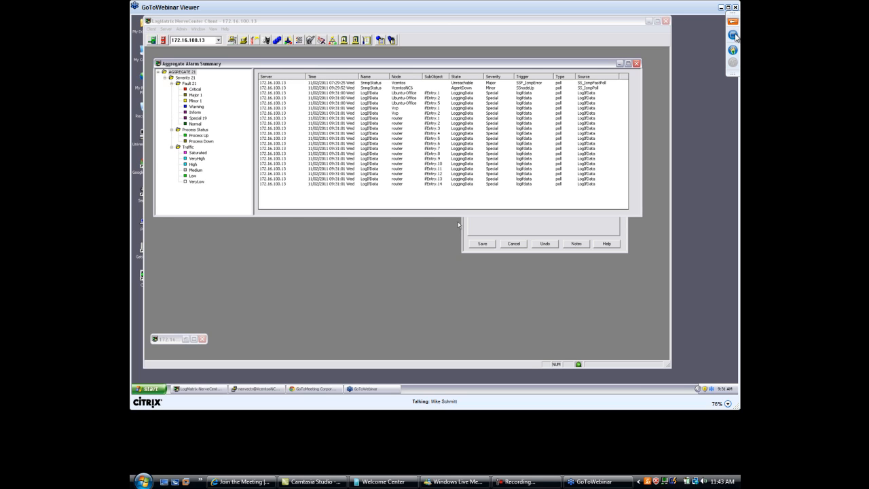
{"action": "mouse_move", "coordinate": [728, 13]}
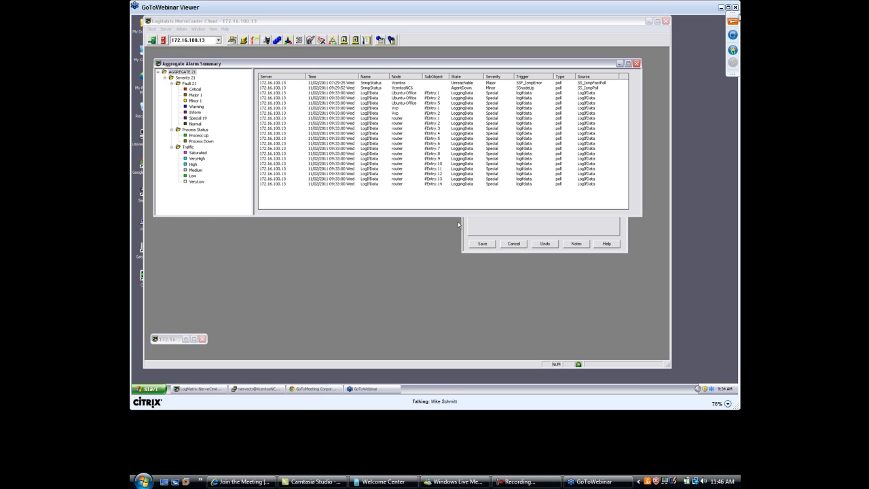
{"action": "mouse_move", "coordinate": [625, 14]}
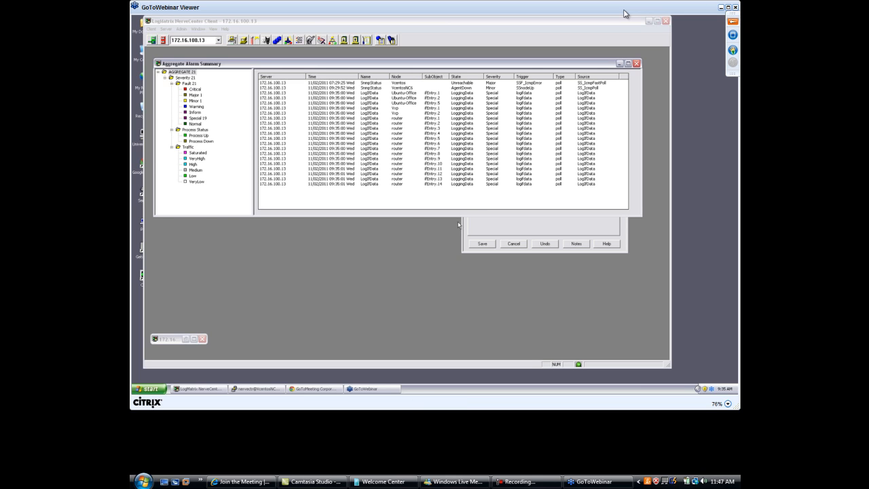
{"action": "mouse_move", "coordinate": [521, 226]}
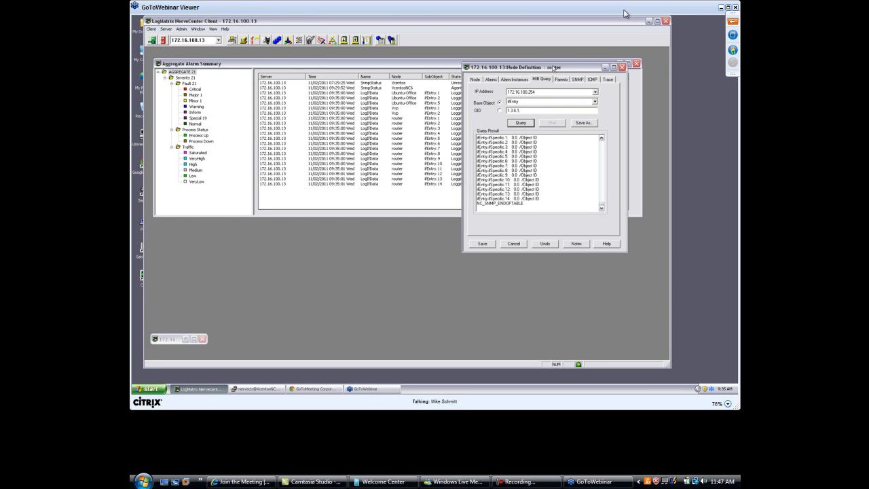
{"action": "left_click_drag", "start_coordinate": [550, 67], "coordinate": [499, 82]}
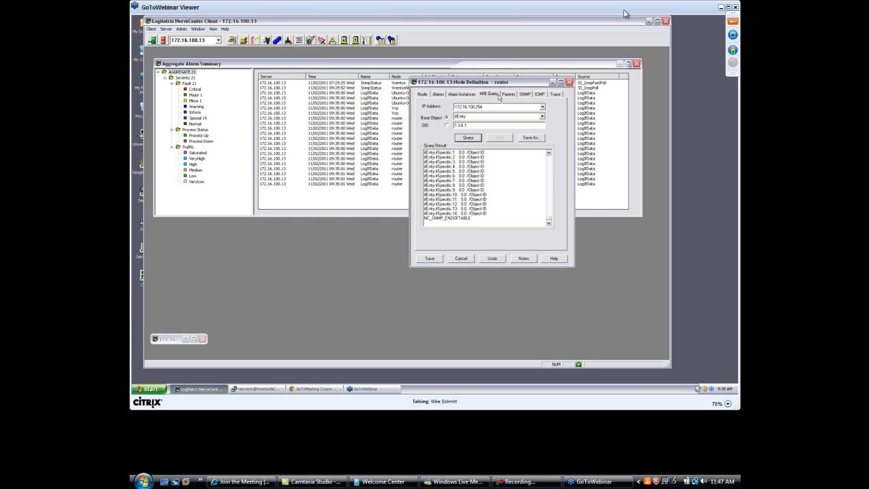
{"action": "mouse_move", "coordinate": [523, 122]}
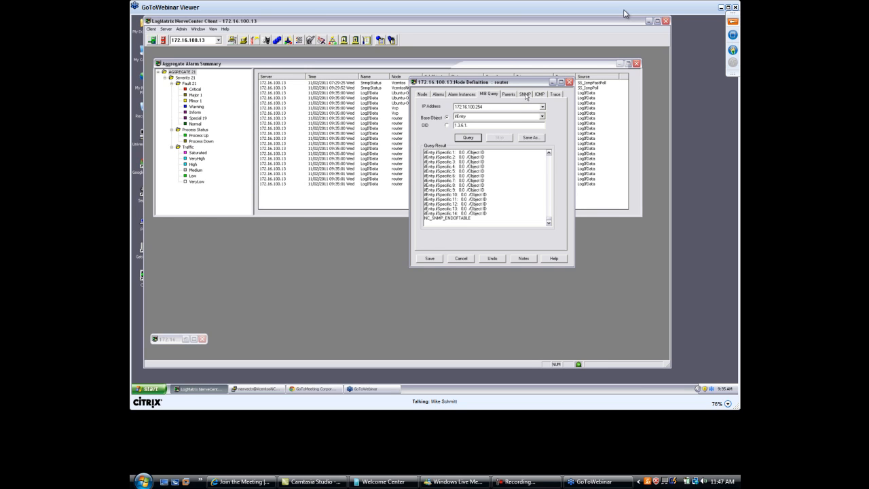
{"action": "left_click", "coordinate": [558, 94]}
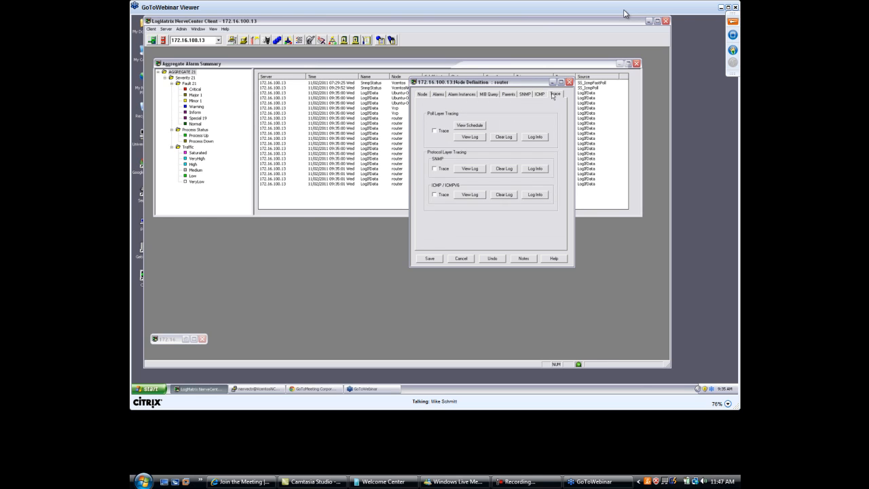
{"action": "left_click", "coordinate": [526, 93]}
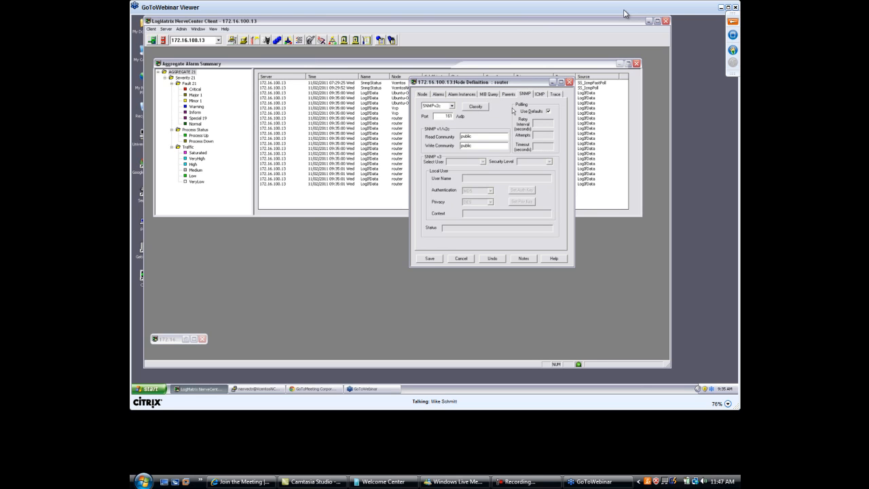
{"action": "left_click", "coordinate": [493, 93]}
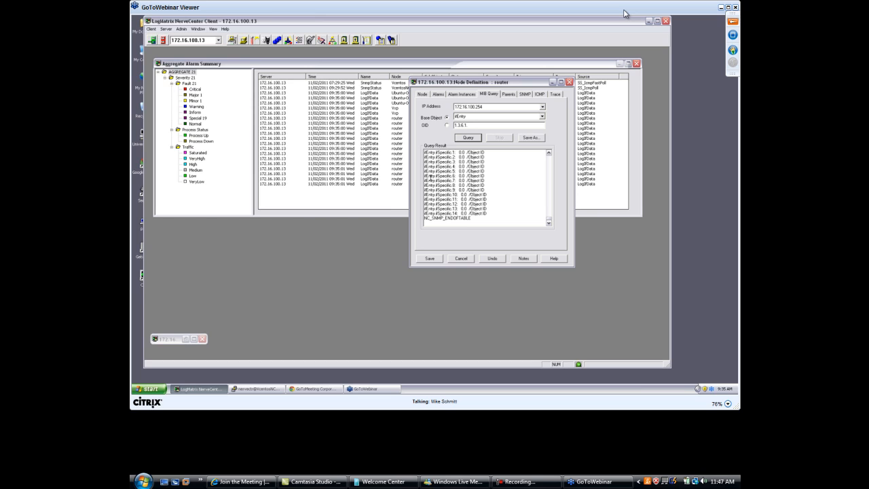
{"action": "mouse_move", "coordinate": [513, 199]}
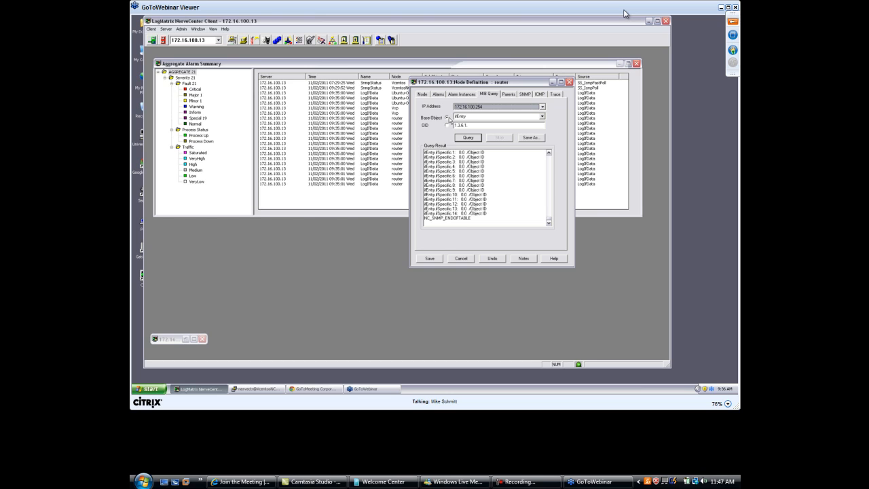
{"action": "mouse_move", "coordinate": [445, 129]}
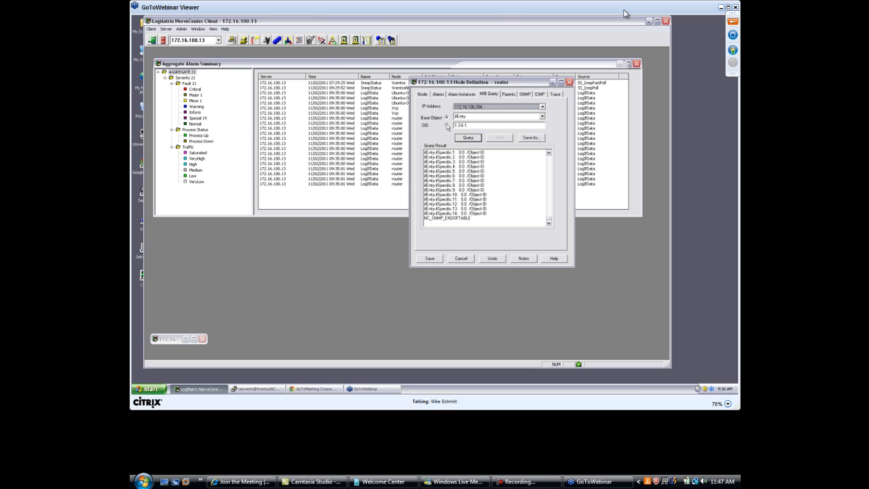
{"action": "mouse_move", "coordinate": [426, 142]}
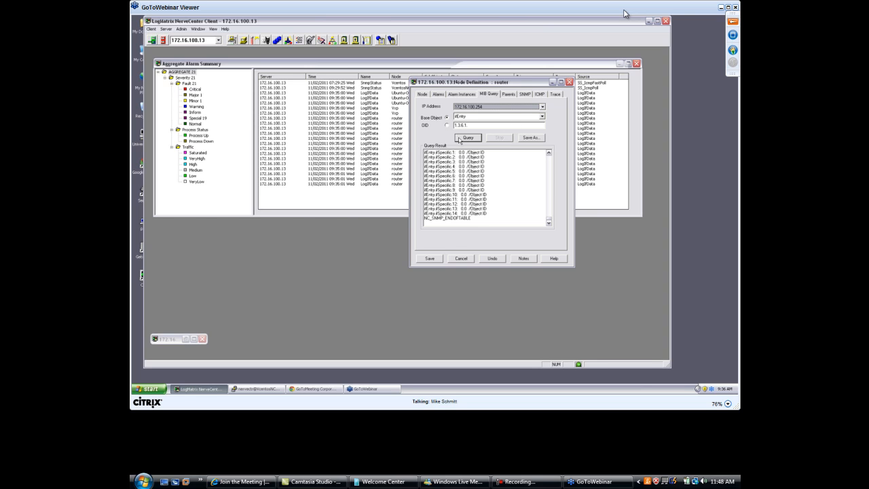
Run the MIB query for the router's ifEntry table and scroll through the results.
{"action": "left_click", "coordinate": [458, 137]}
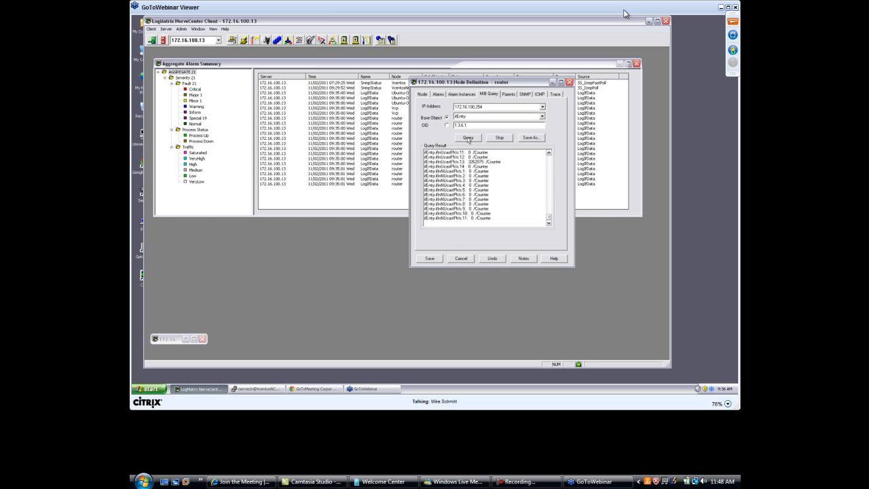
{"action": "left_click", "coordinate": [469, 138]}
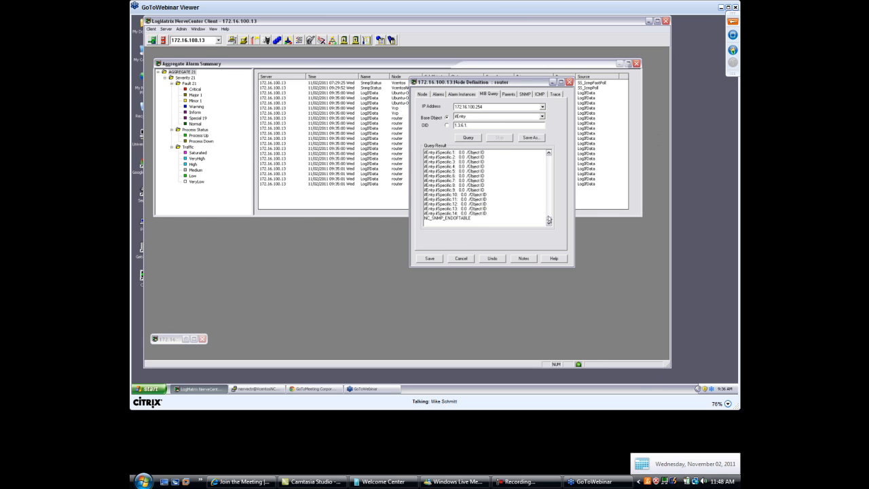
{"action": "scroll", "scroll_direction": "down", "scroll_amount": 3}
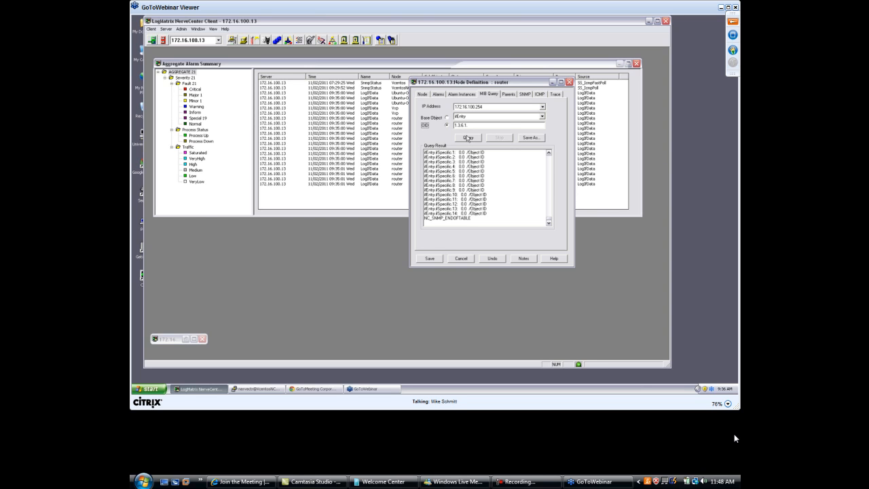
Rerun the query from OID 1.3.6.1 and start saving the results as a text file.
{"action": "left_click", "coordinate": [470, 137]}
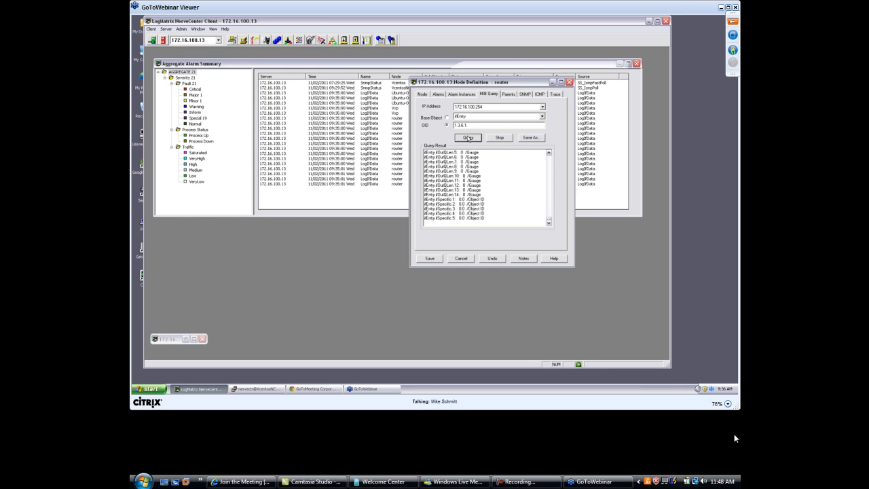
{"action": "left_click", "coordinate": [471, 139]}
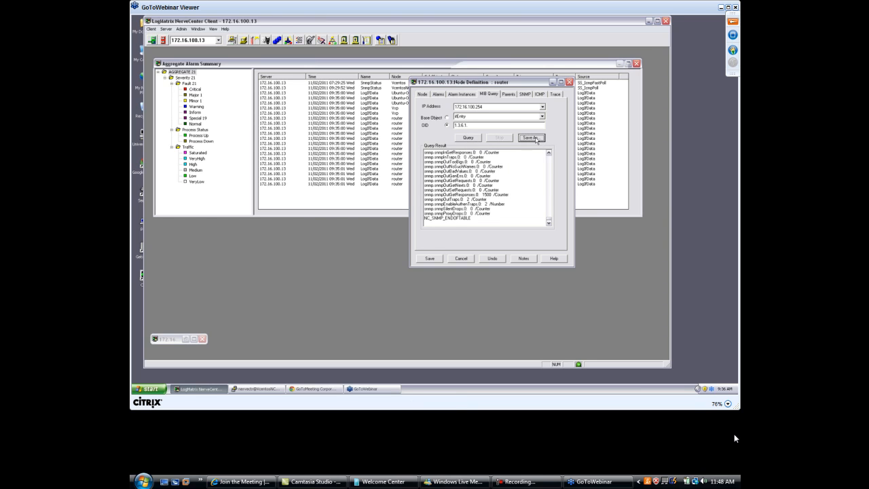
{"action": "left_click", "coordinate": [532, 138]}
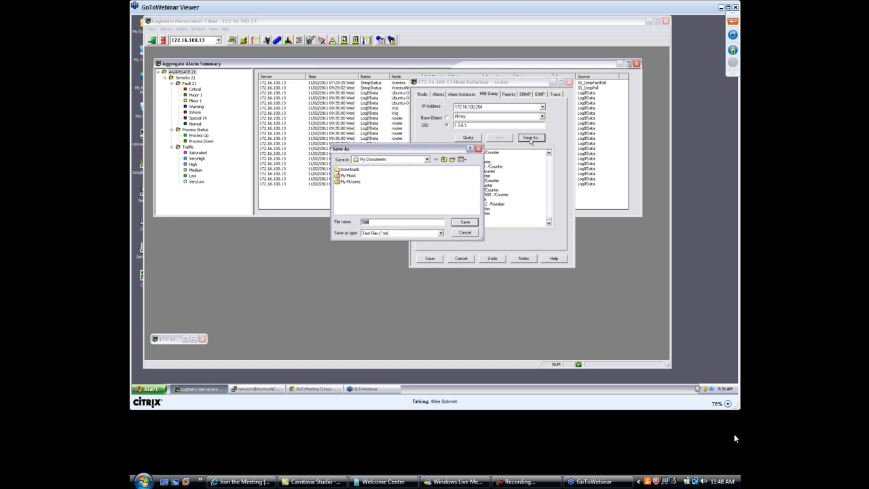
{"action": "left_click", "coordinate": [465, 232]}
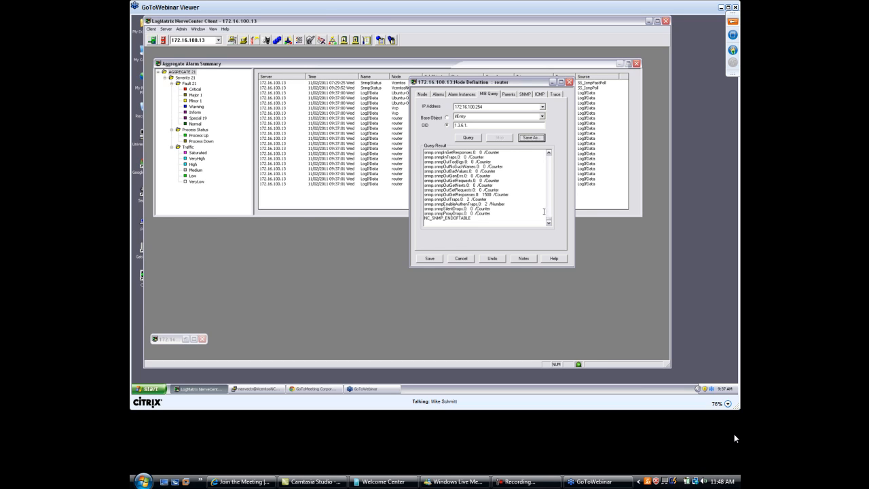
{"action": "mouse_move", "coordinate": [531, 205]}
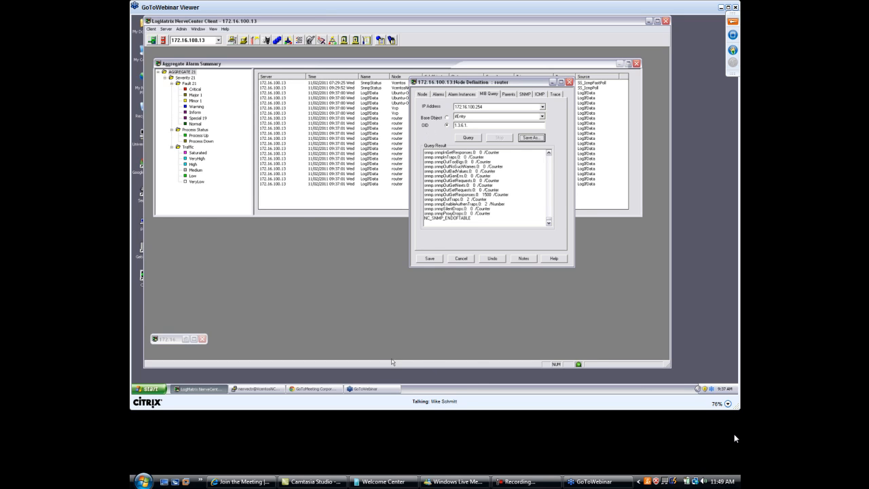
{"action": "mouse_move", "coordinate": [342, 281]}
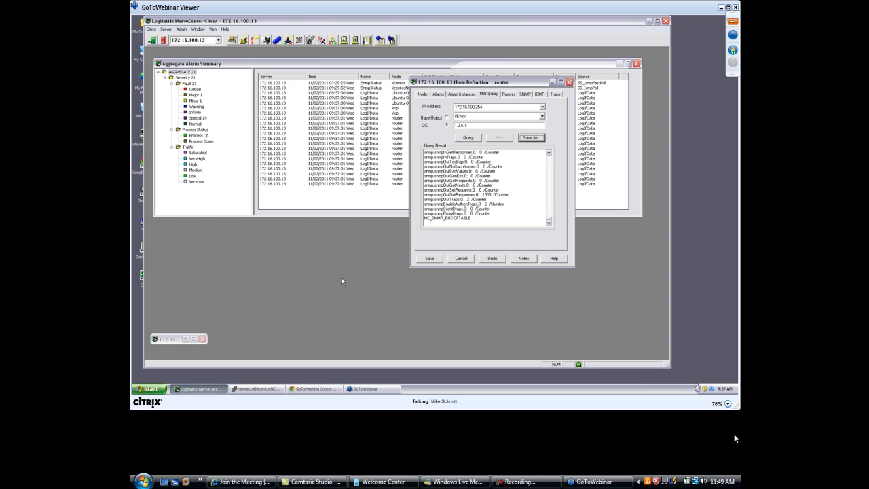
{"action": "mouse_move", "coordinate": [531, 296]}
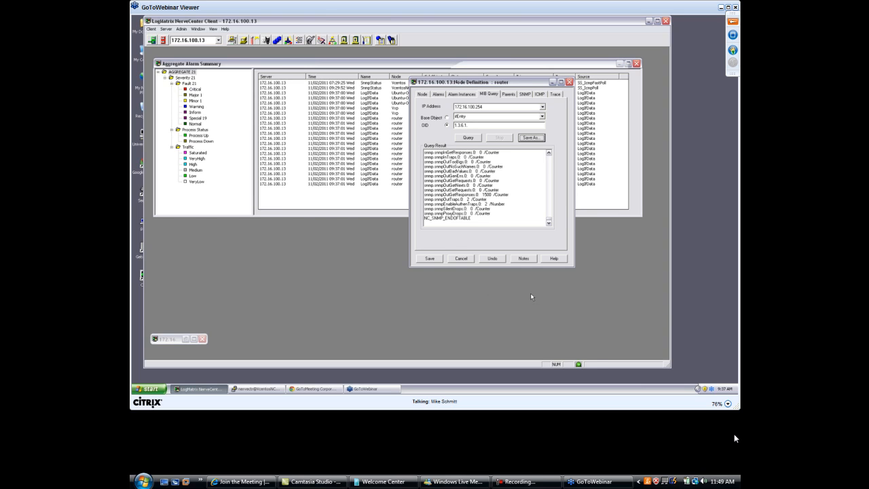
{"action": "mouse_move", "coordinate": [338, 294]}
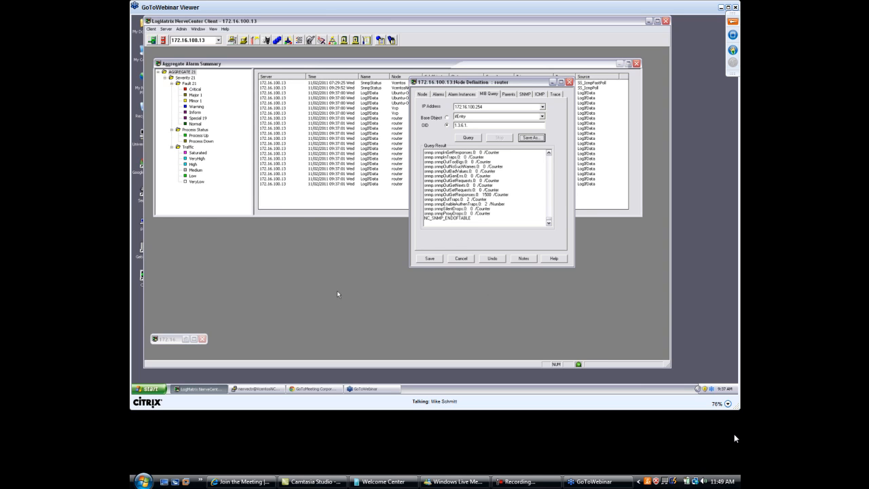
{"action": "mouse_move", "coordinate": [560, 294]}
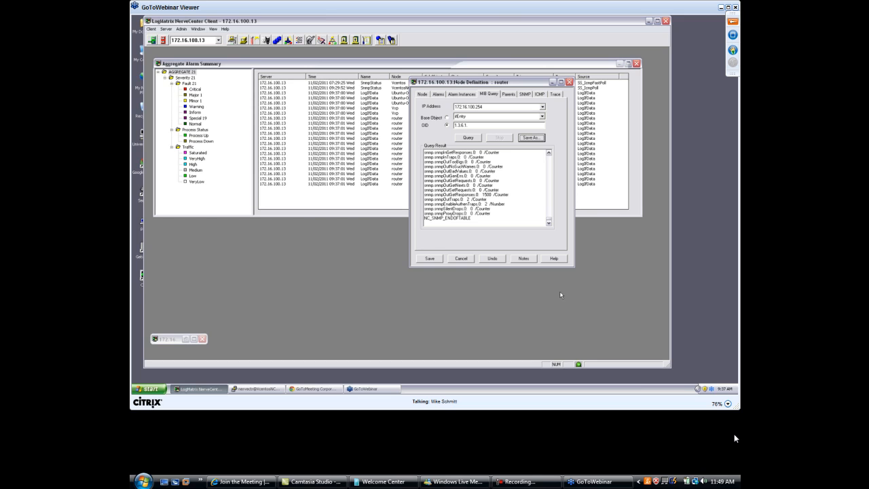
{"action": "mouse_move", "coordinate": [559, 294]}
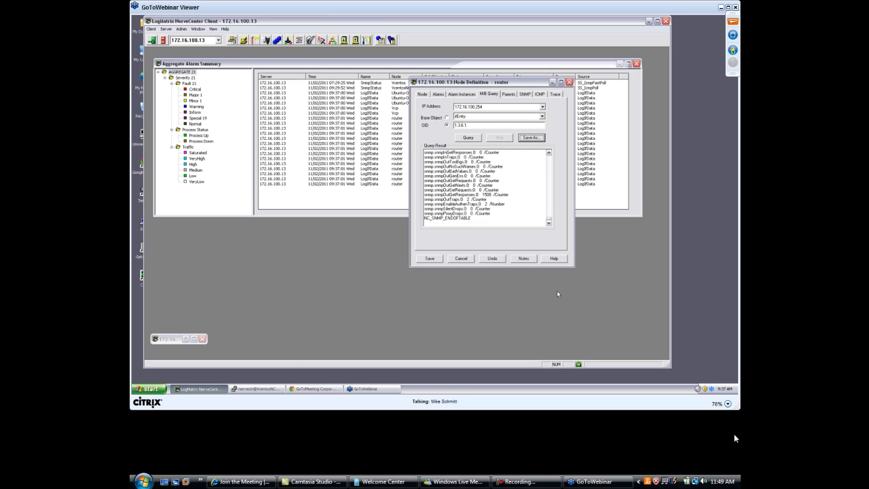
{"action": "mouse_move", "coordinate": [492, 291]}
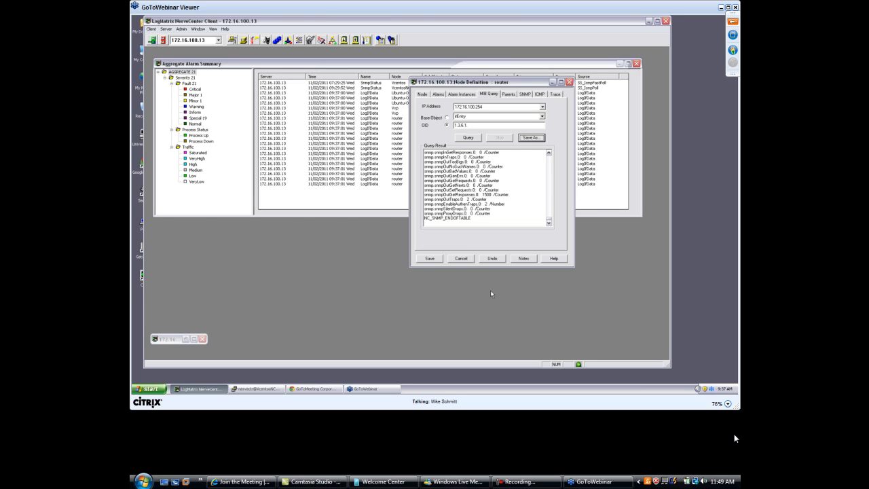
{"action": "mouse_move", "coordinate": [514, 279]}
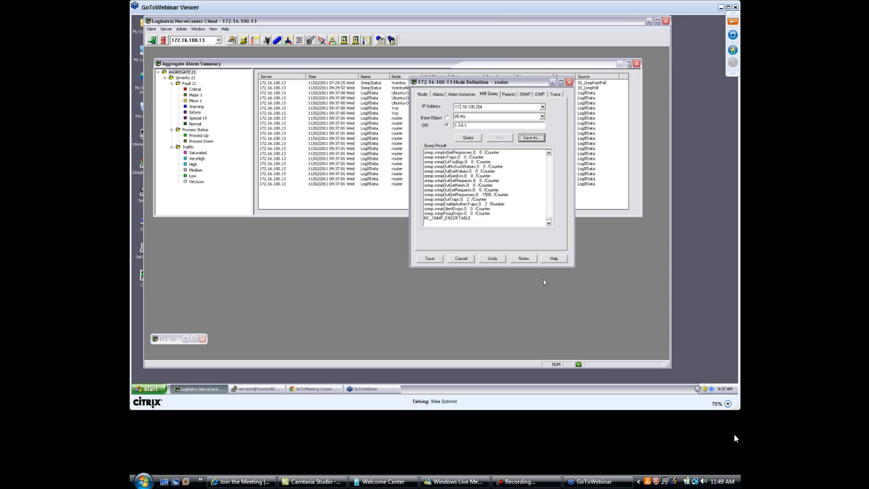
{"action": "mouse_move", "coordinate": [533, 279]}
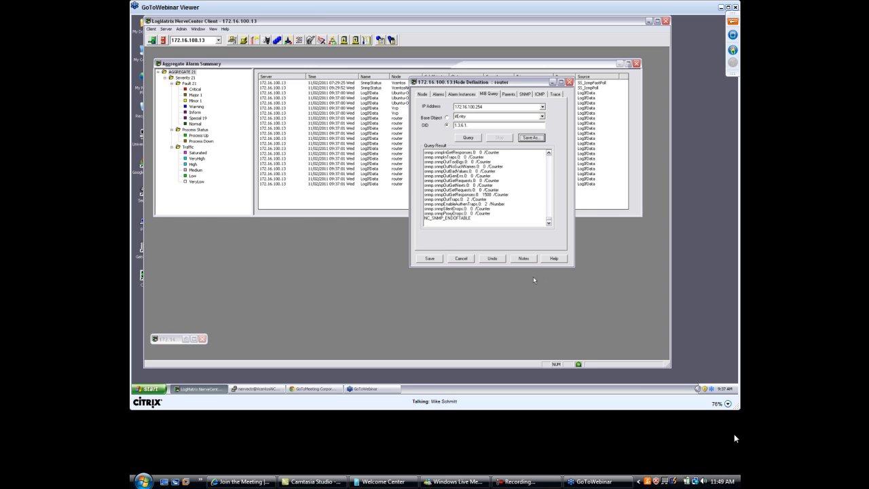
{"action": "mouse_move", "coordinate": [580, 279]}
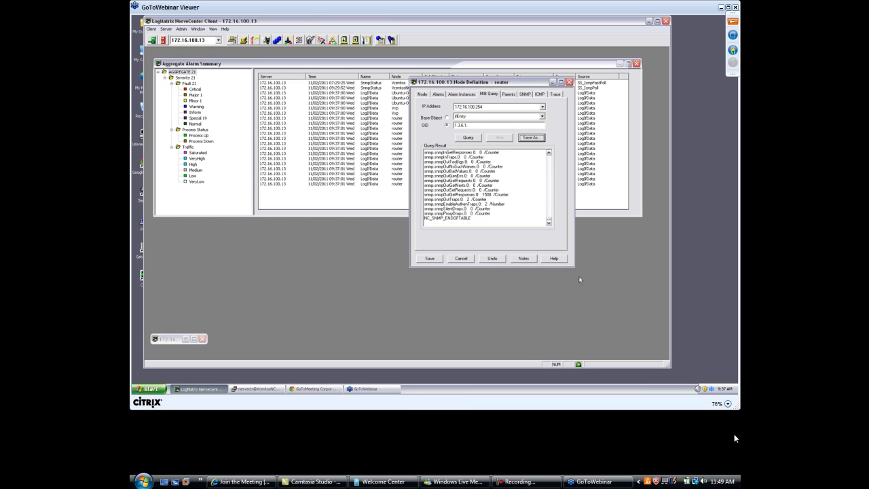
{"action": "mouse_move", "coordinate": [432, 281]}
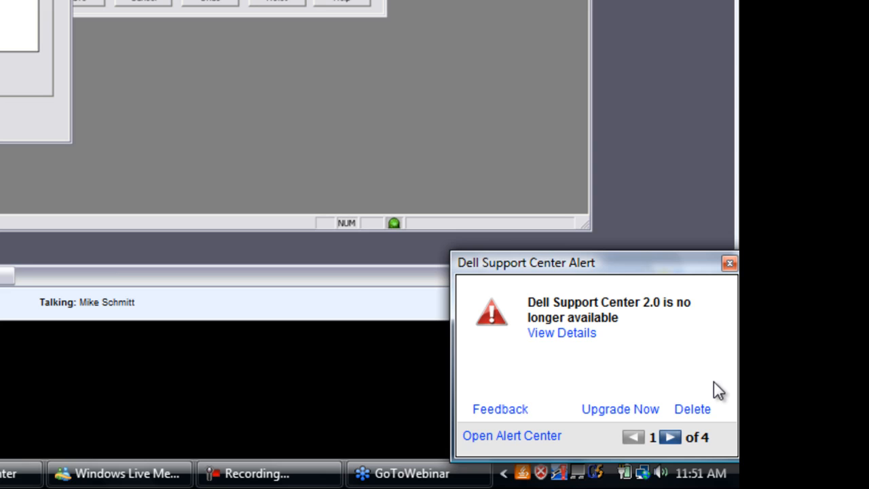
{"action": "mouse_move", "coordinate": [709, 389]}
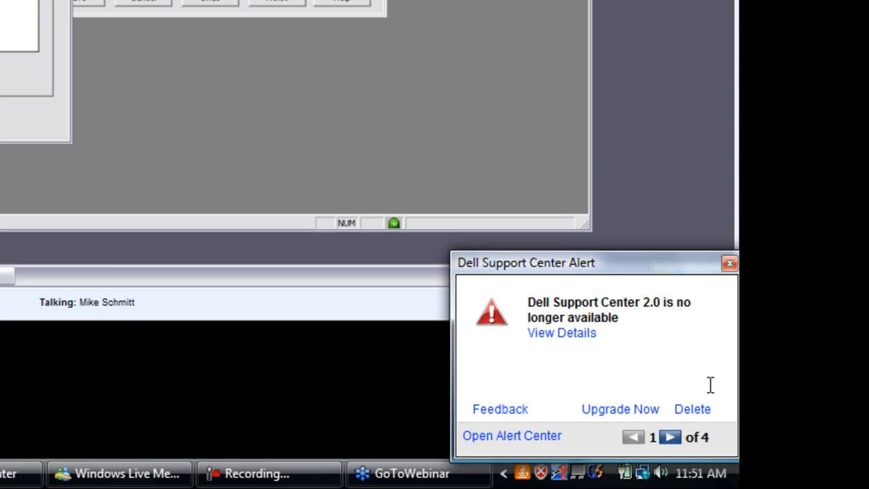
{"action": "mouse_move", "coordinate": [681, 416]}
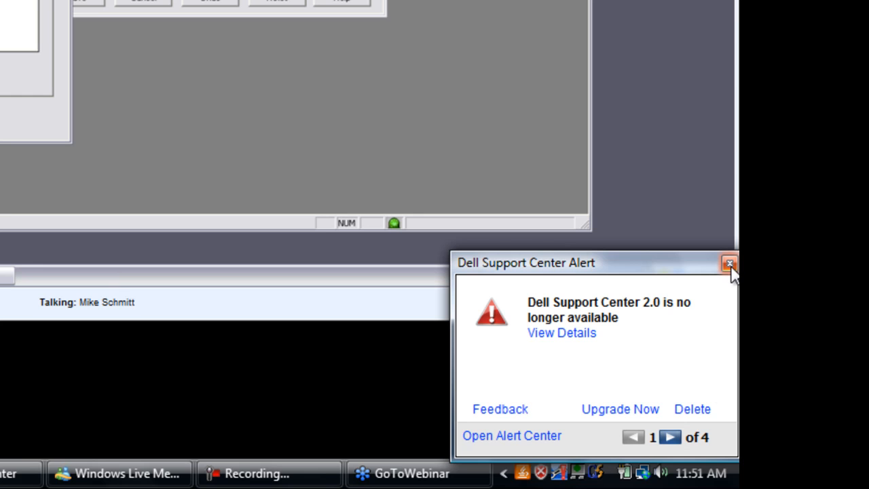
Close the Dell Support Center Alert popup covering the desktop.
{"action": "left_click", "coordinate": [730, 264]}
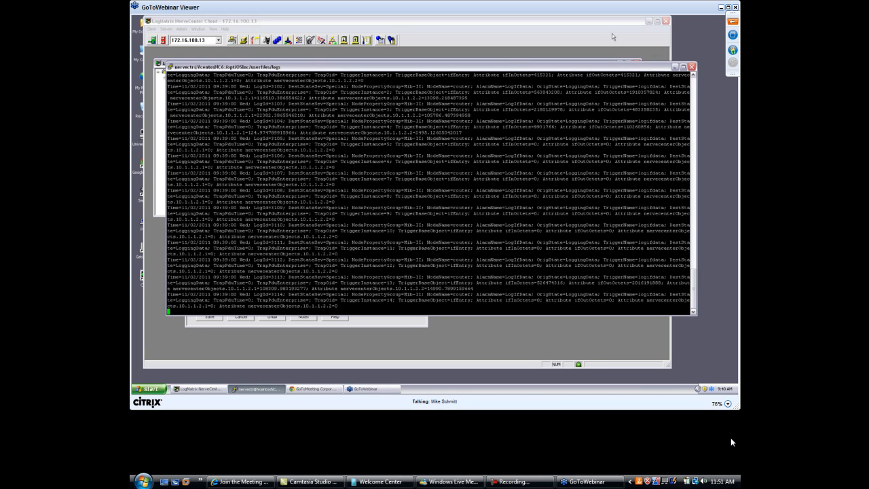
{"action": "mouse_move", "coordinate": [637, 33]}
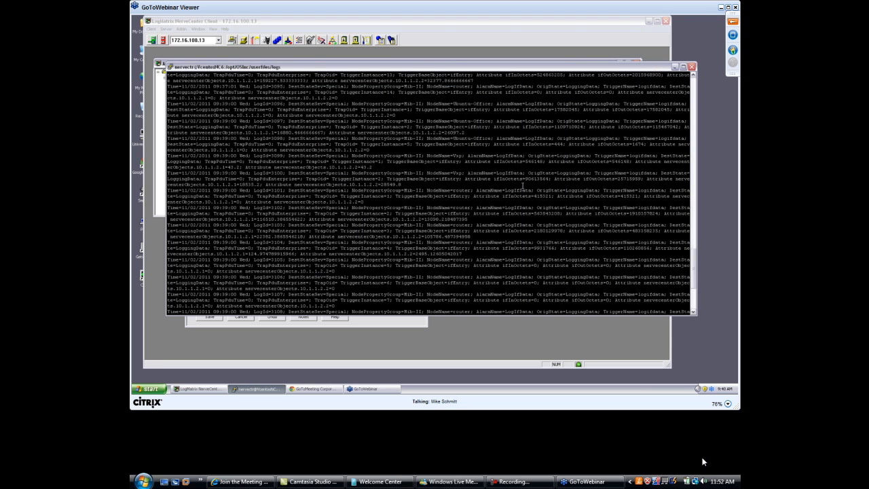
{"action": "mouse_move", "coordinate": [697, 462]}
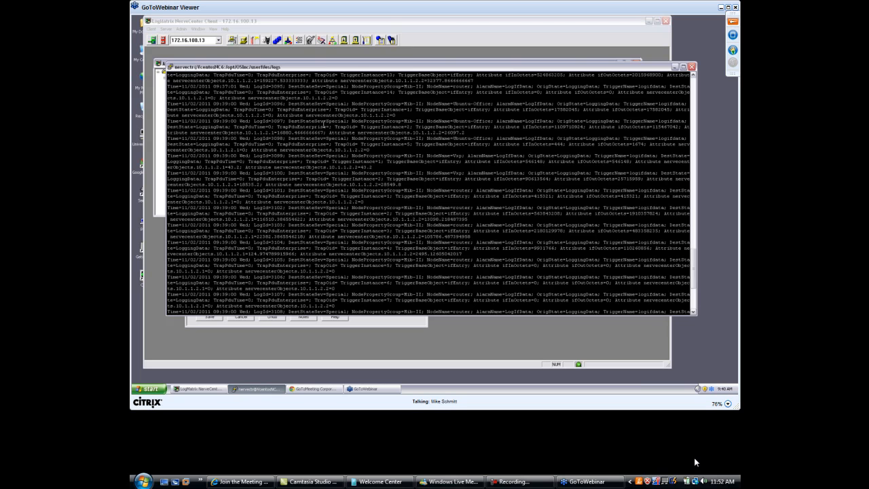
Scroll to the bottom of the tailed log to the newest logifdata entries' delta values.
{"action": "scroll", "scroll_direction": "down", "scroll_amount": 3}
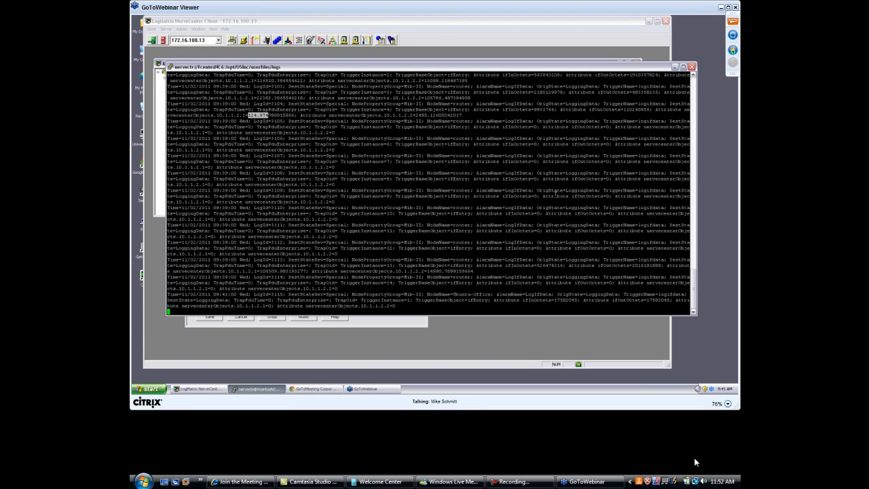
{"action": "mouse_move", "coordinate": [569, 195]}
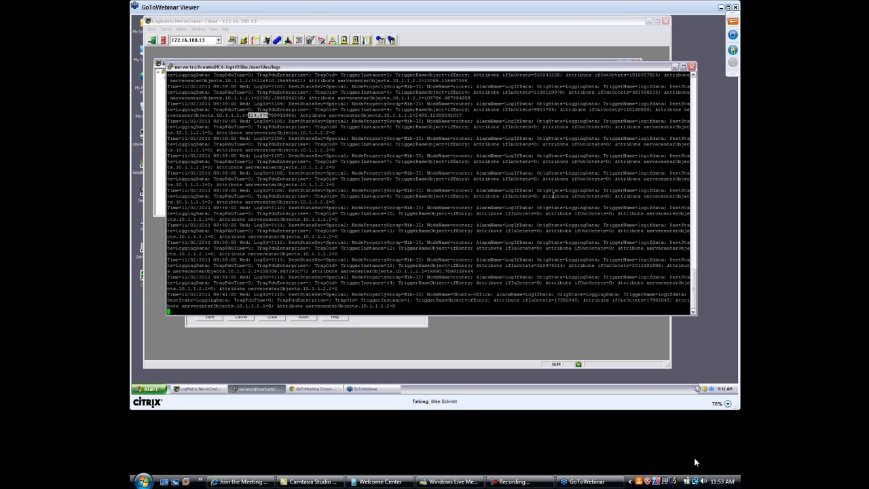
{"action": "scroll", "scroll_direction": "down", "scroll_amount": 3}
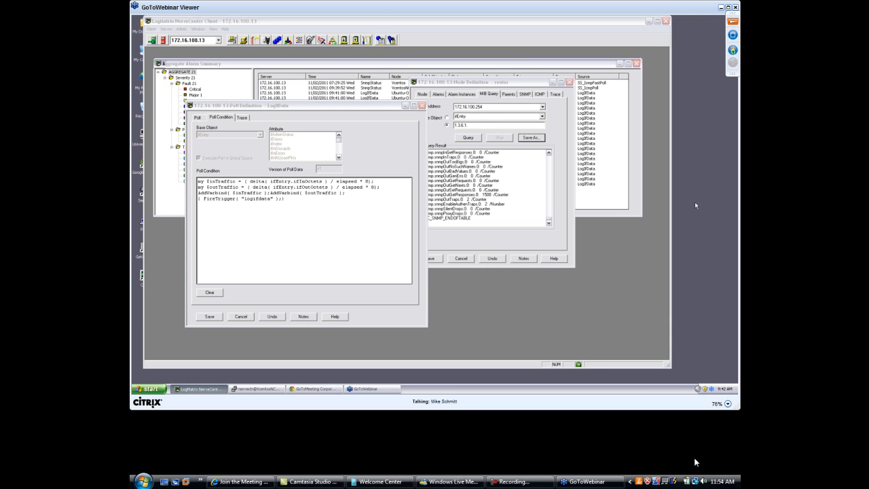
{"action": "mouse_move", "coordinate": [728, 152]}
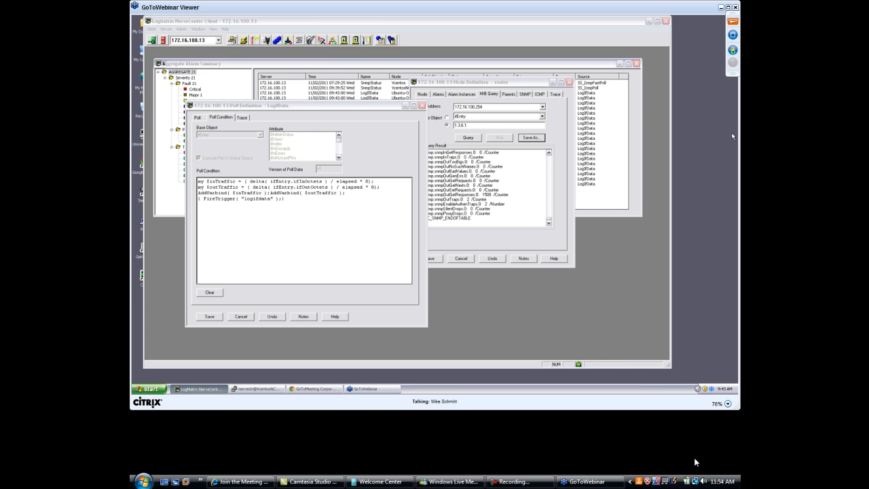
{"action": "mouse_move", "coordinate": [732, 135]}
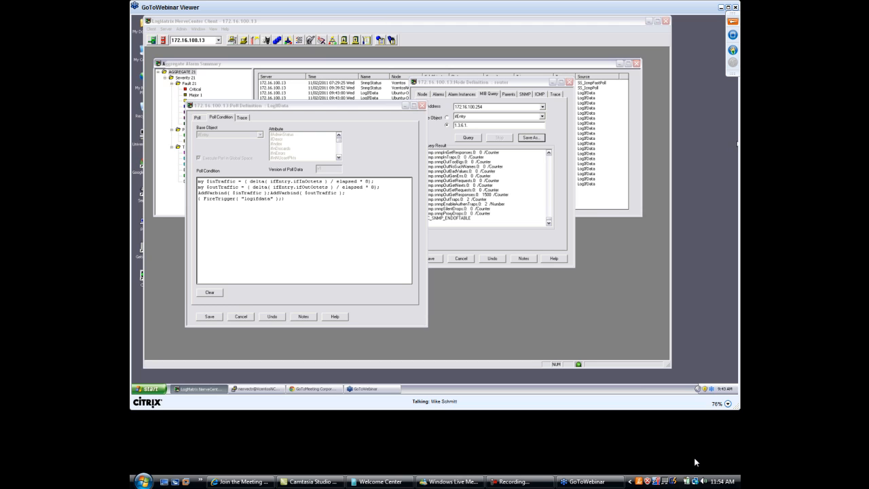
{"action": "mouse_move", "coordinate": [665, 142]}
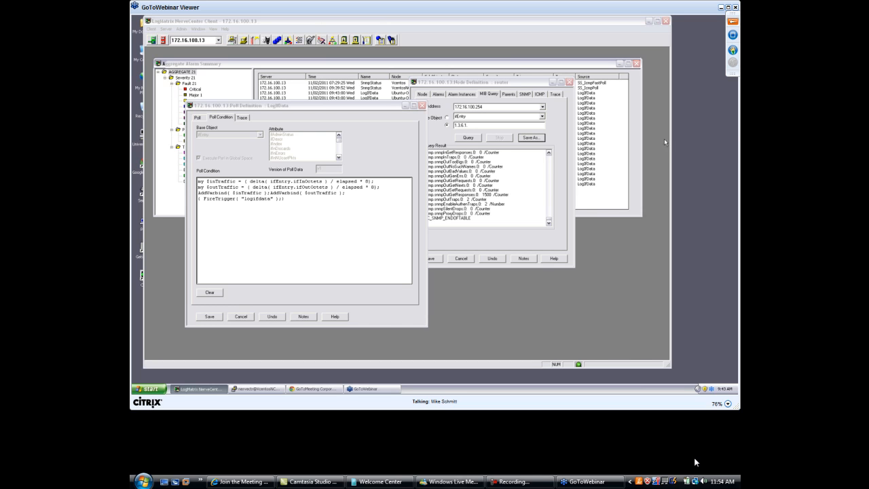
{"action": "mouse_move", "coordinate": [667, 249]}
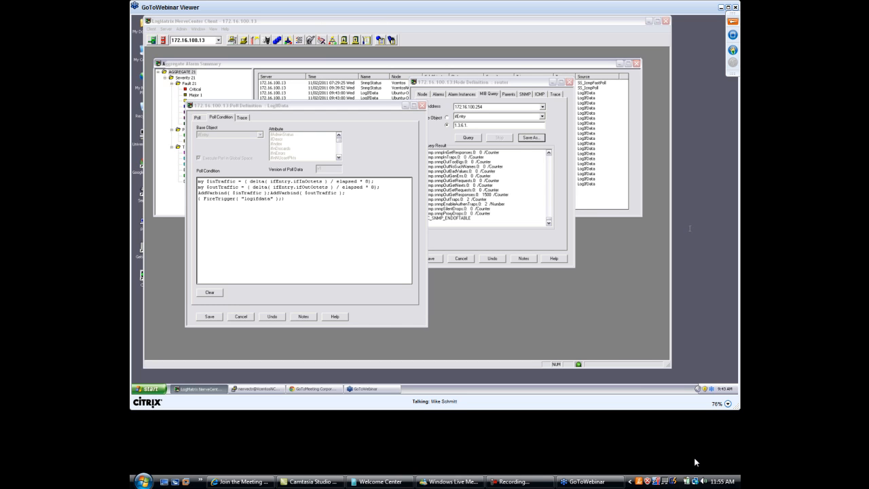
{"action": "mouse_move", "coordinate": [715, 228]}
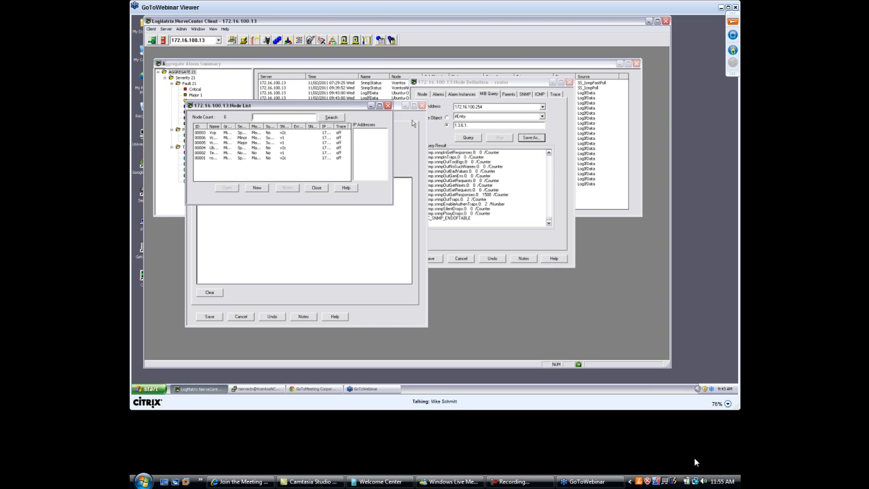
{"action": "mouse_move", "coordinate": [398, 171]}
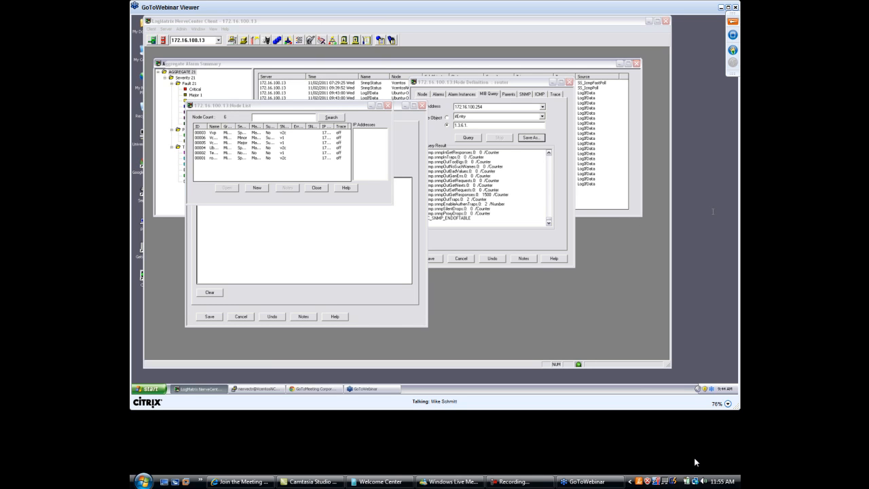
{"action": "mouse_move", "coordinate": [733, 210]}
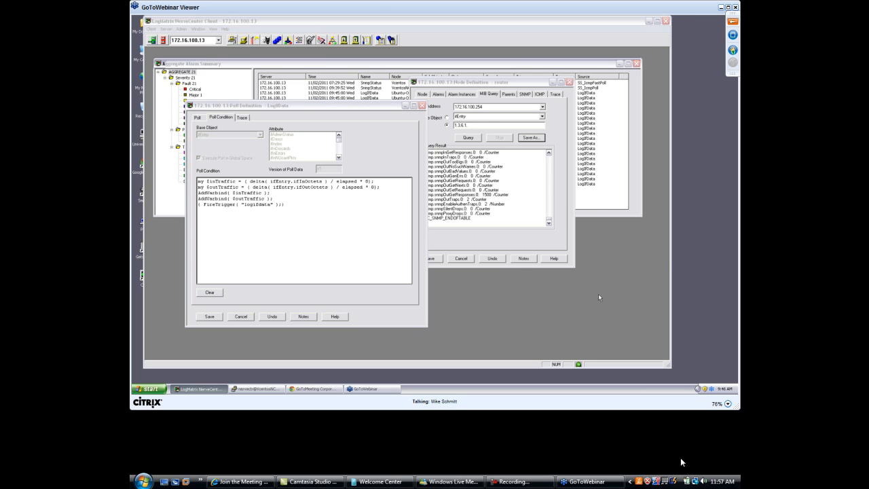
{"action": "mouse_move", "coordinate": [605, 300]}
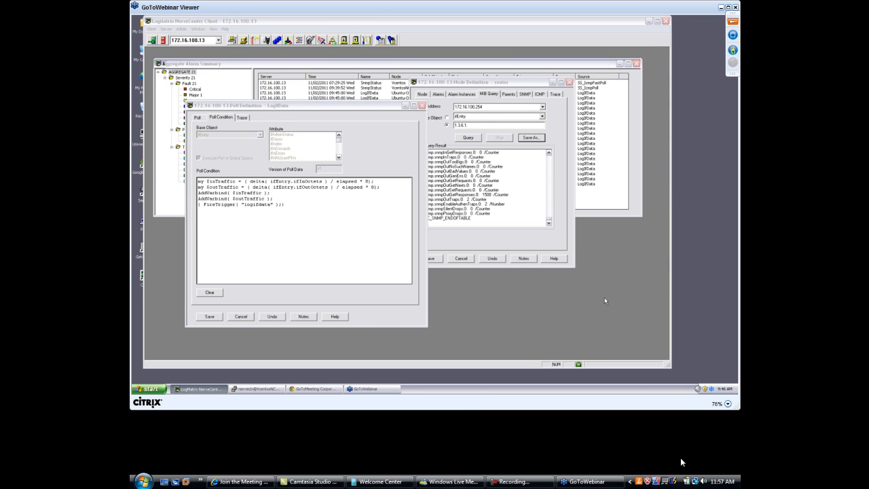
{"action": "mouse_move", "coordinate": [597, 304]}
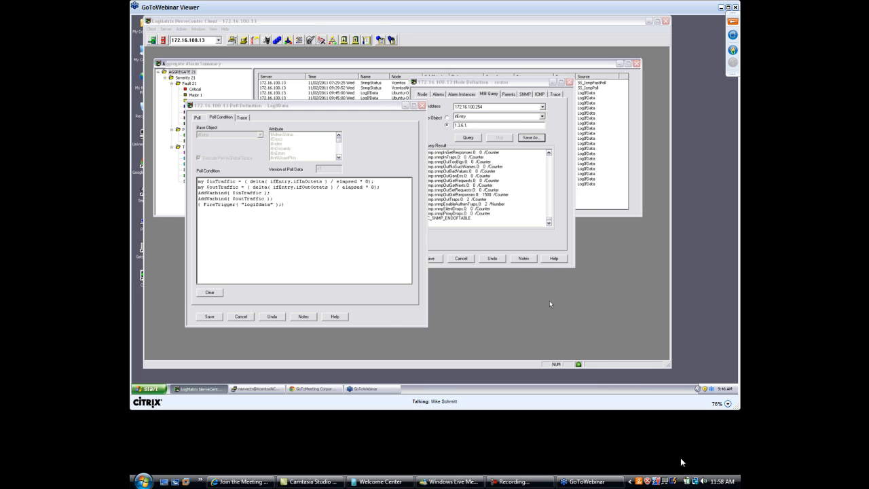
{"action": "mouse_move", "coordinate": [537, 312]}
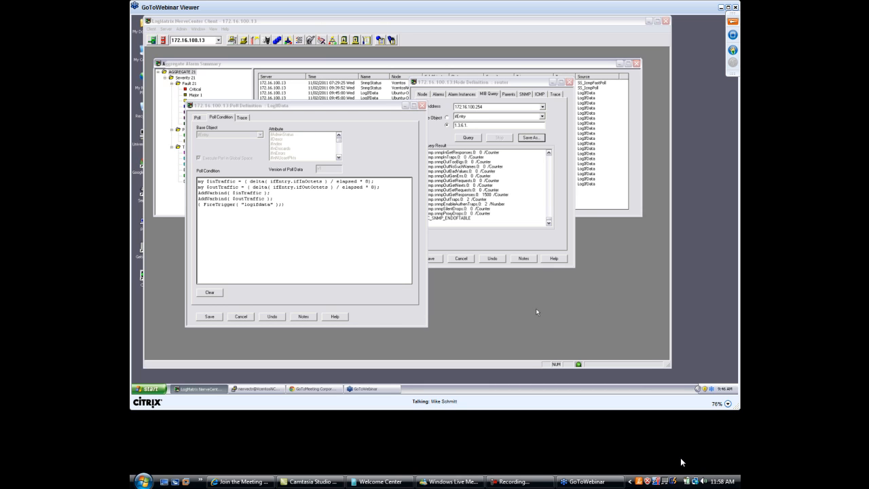
{"action": "mouse_move", "coordinate": [538, 312]}
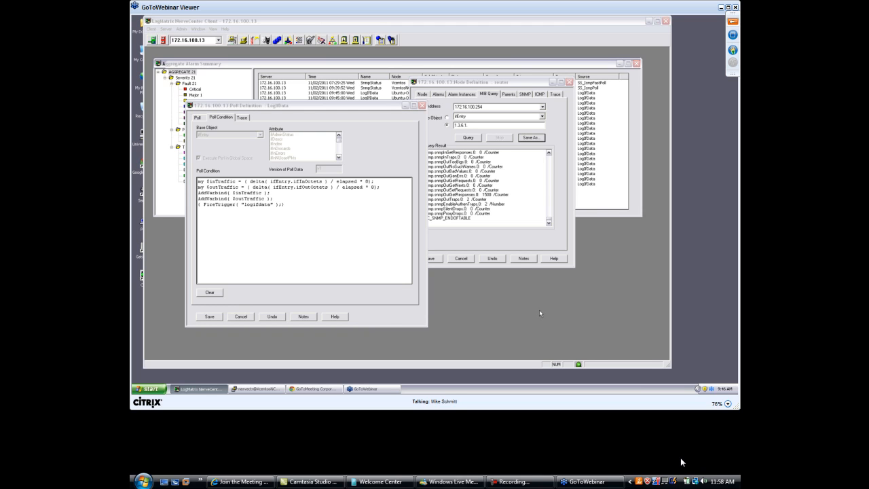
{"action": "mouse_move", "coordinate": [545, 314]}
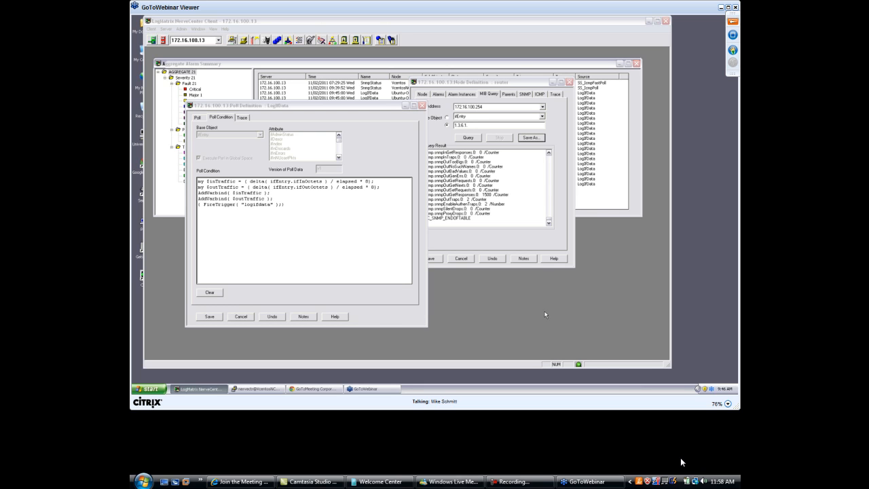
{"action": "mouse_move", "coordinate": [526, 298]}
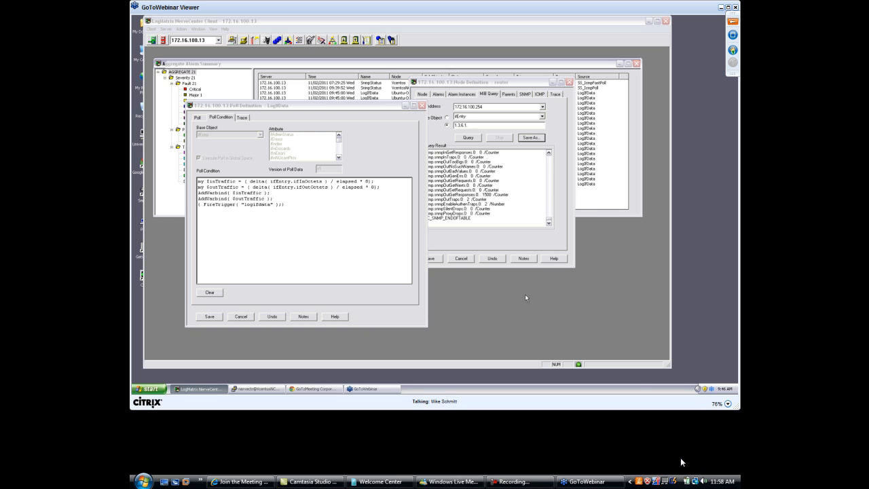
{"action": "mouse_move", "coordinate": [558, 298]}
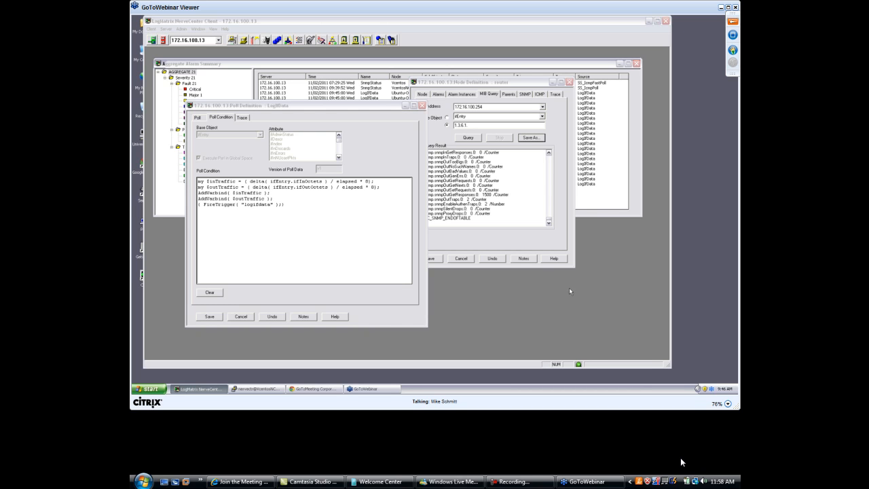
{"action": "mouse_move", "coordinate": [629, 270]}
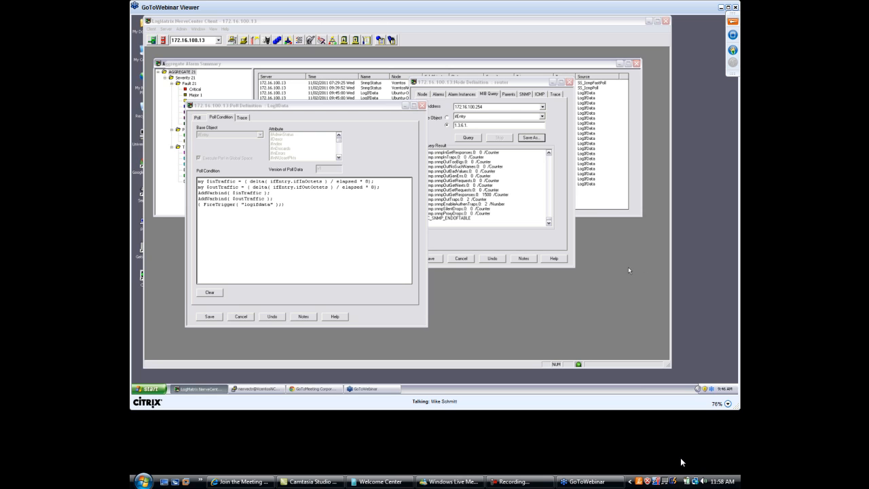
{"action": "mouse_move", "coordinate": [620, 261]}
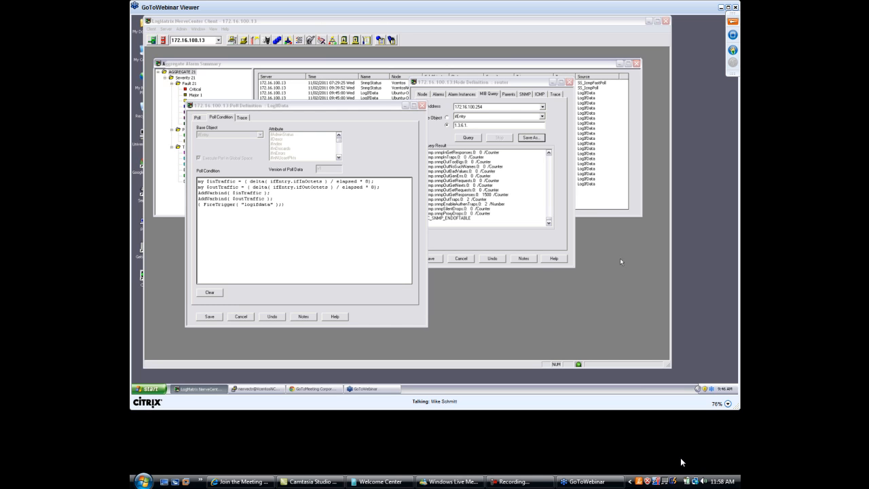